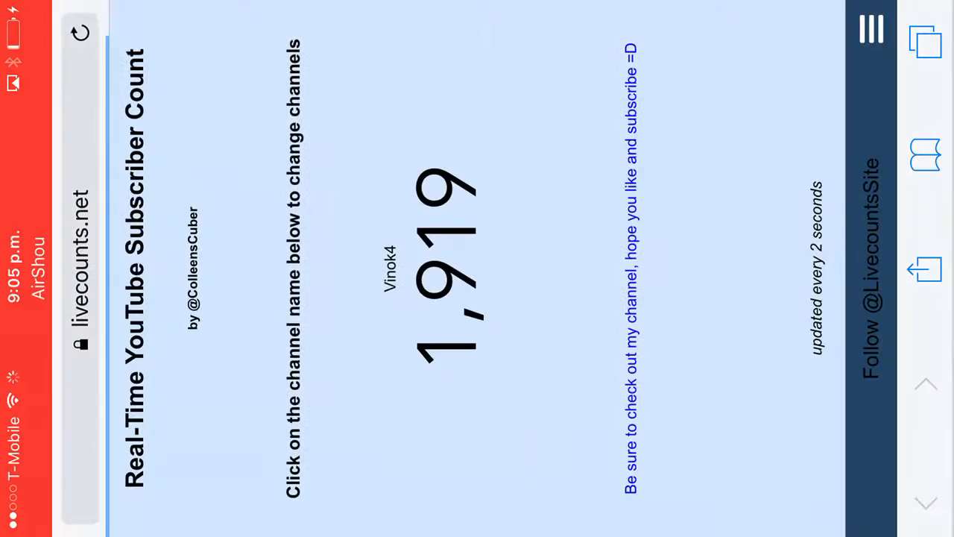
# - Change the livecounts.net counted channel to Johannable and confirm the new name
pyautogui.click(388, 267)
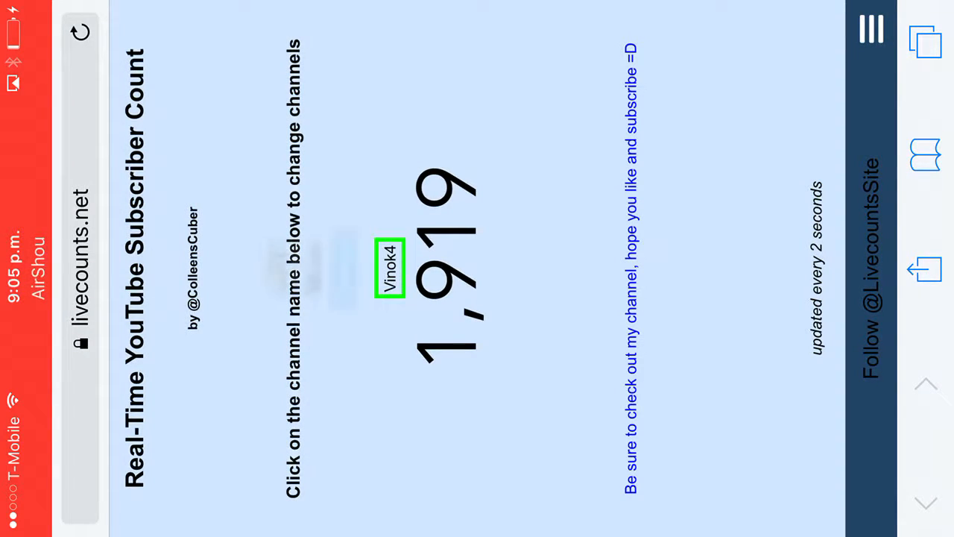
pyautogui.click(389, 268)
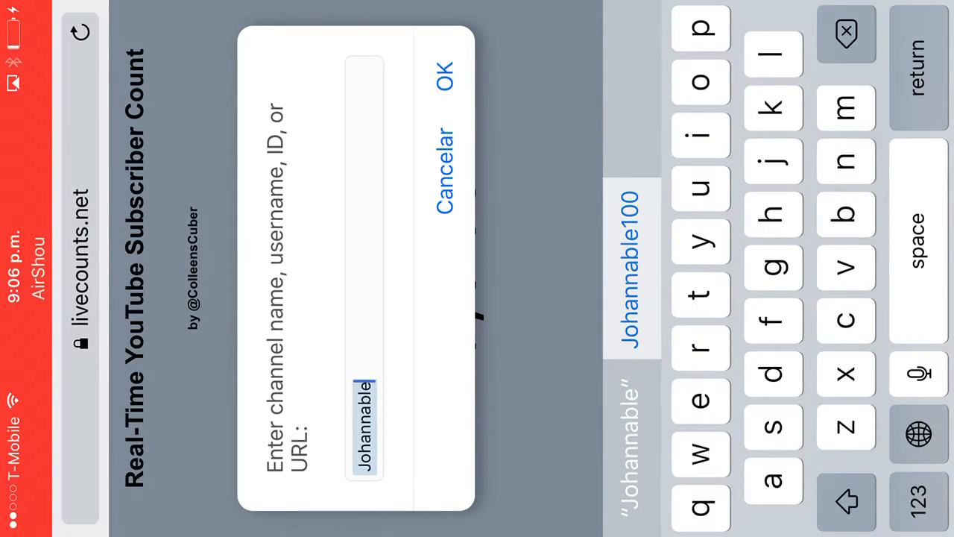
pyautogui.click(444, 78)
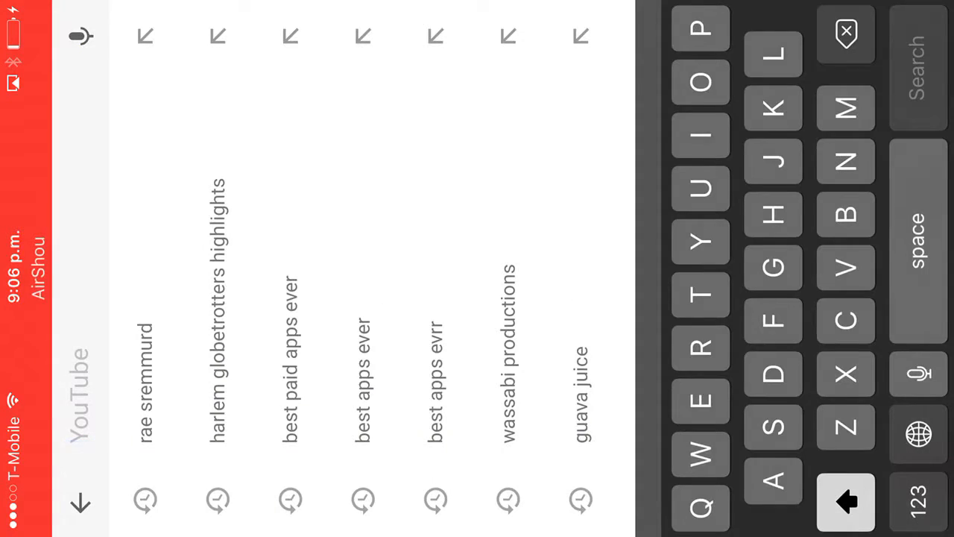
# - Enter the partial channel name Johan so johannable100 suggestions appear
pyautogui.write('Johannabl')
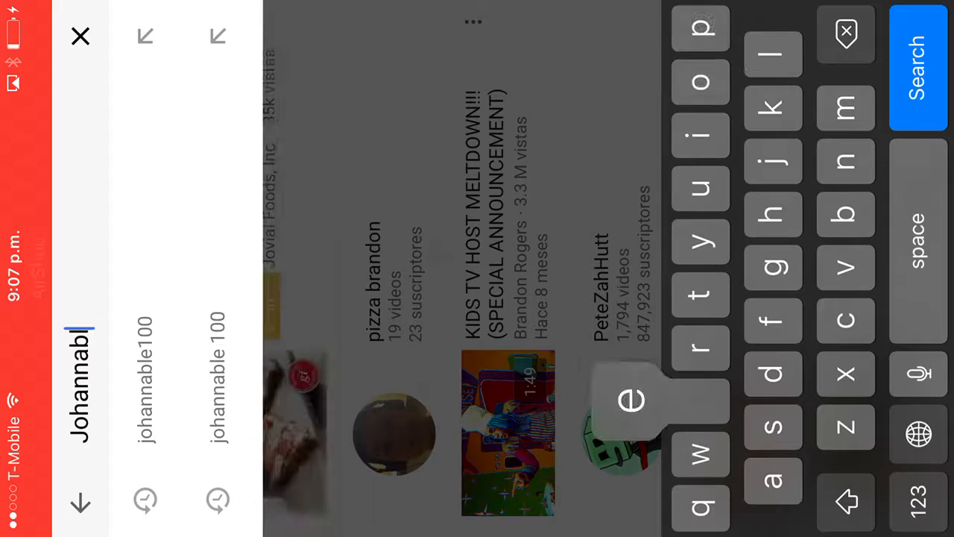
# - Run the search for the johannable100 channel showing its 5 videos
pyautogui.click(918, 67)
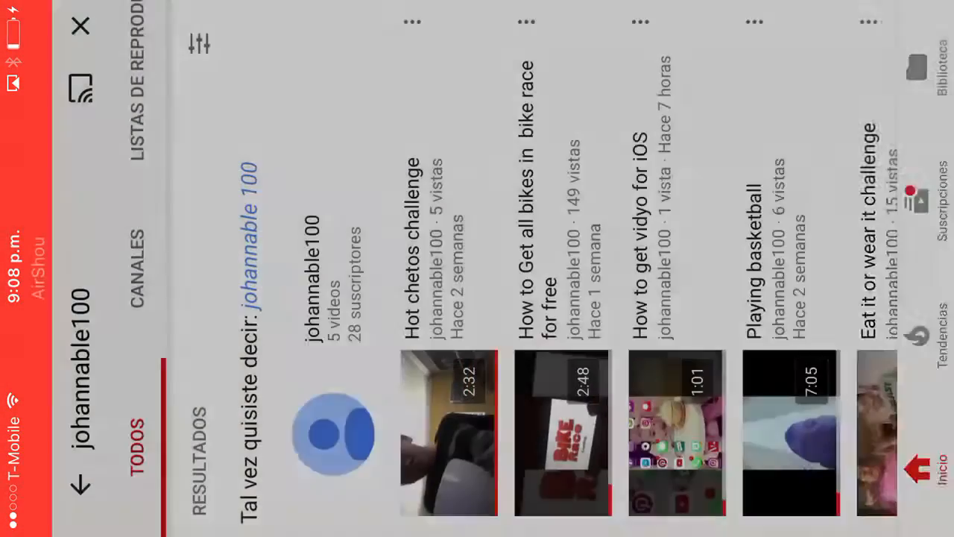
# - Play the Playing basketball video, return to the results and browse them
pyautogui.click(449, 432)
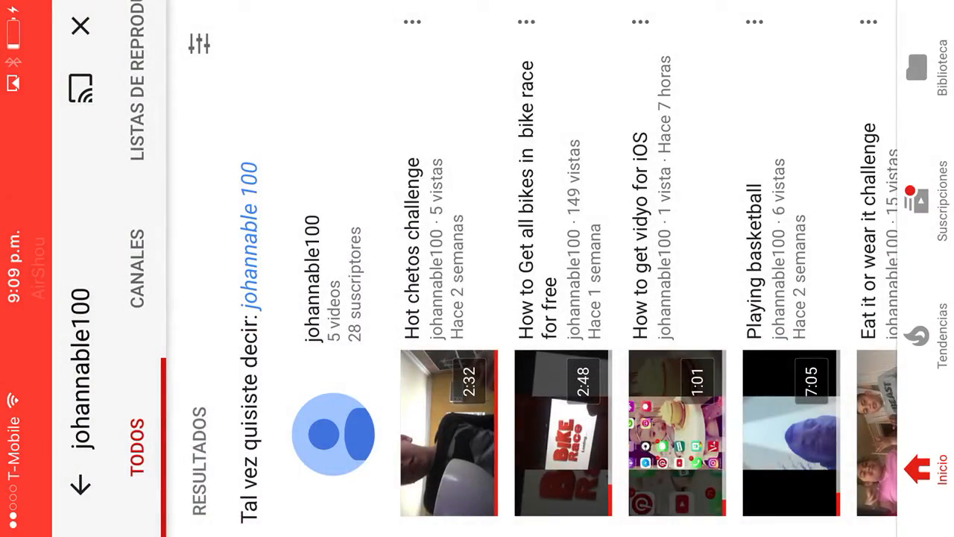
pyautogui.hscroll(-3)
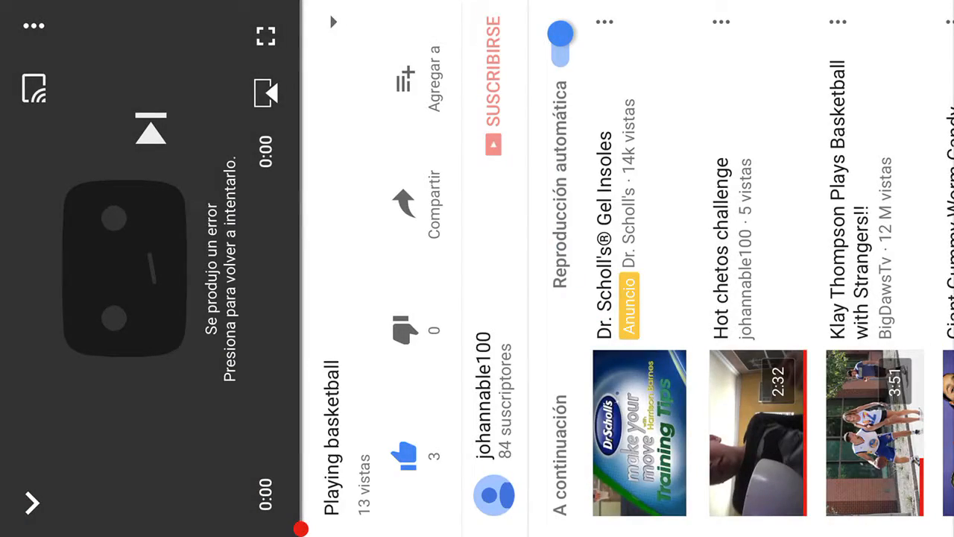
pyautogui.hscroll(-3)
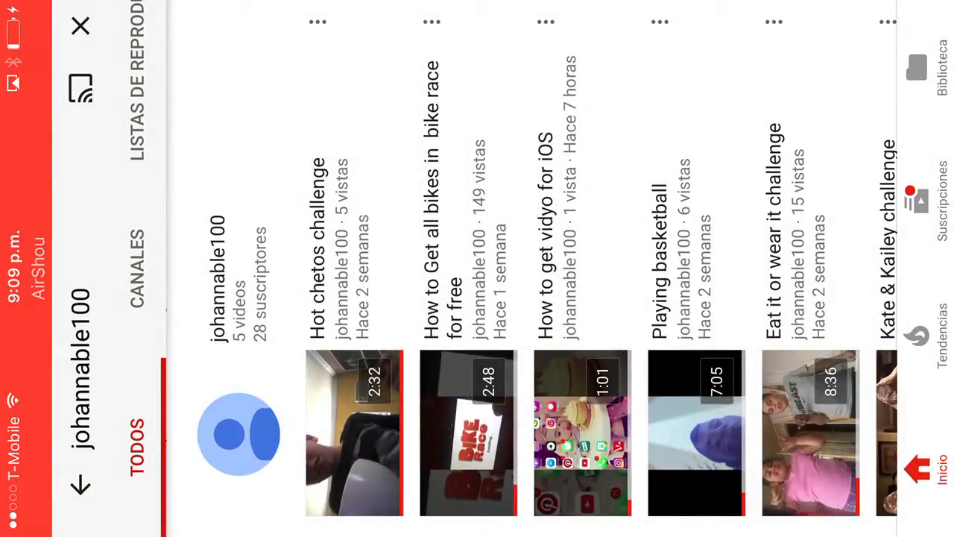
pyautogui.click(468, 432)
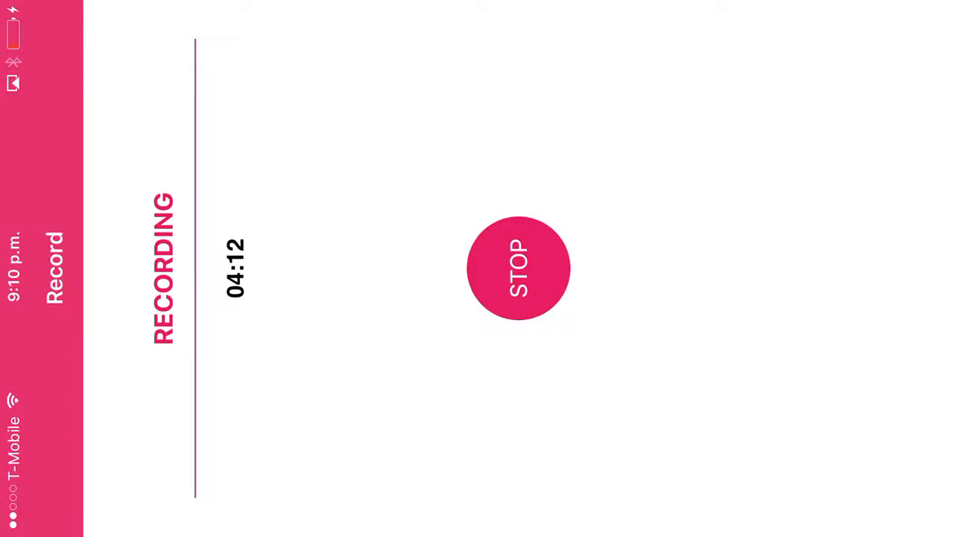
# - Leave AirShou recording in the background and reopen YouTube from the home screen
pyautogui.click(518, 269)
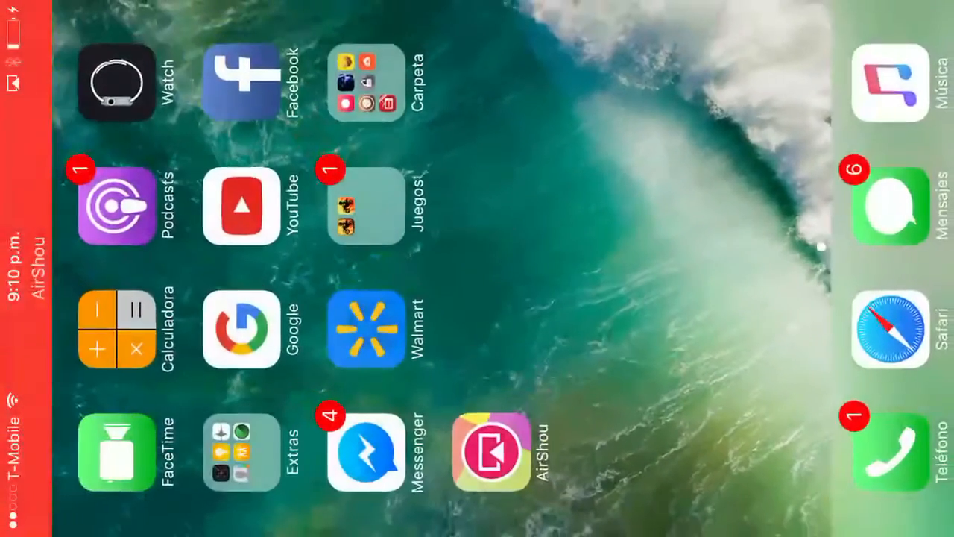
pyautogui.click(241, 208)
pyautogui.write('Omar c')
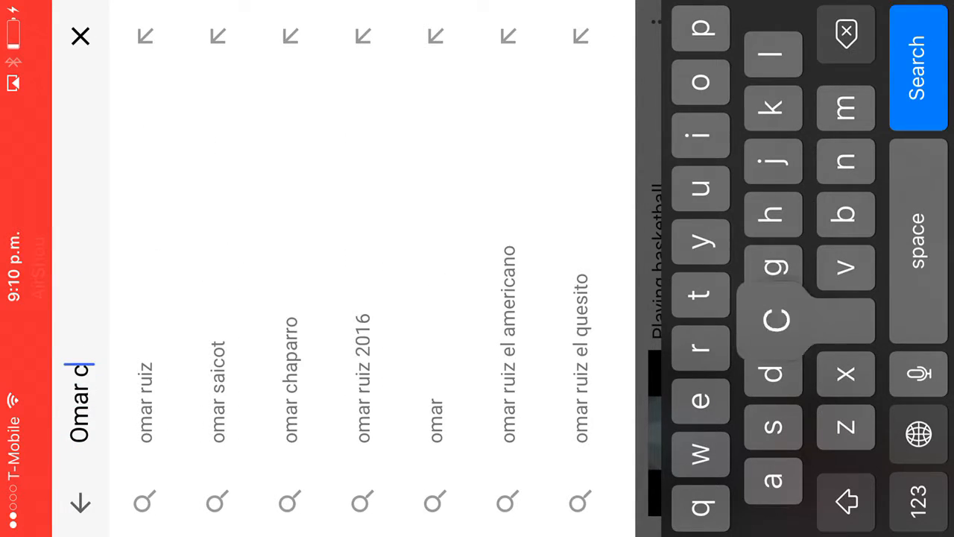
# - Search for the friend Kaile and list their channel videos like Pranking my causin
pyautogui.write('a')
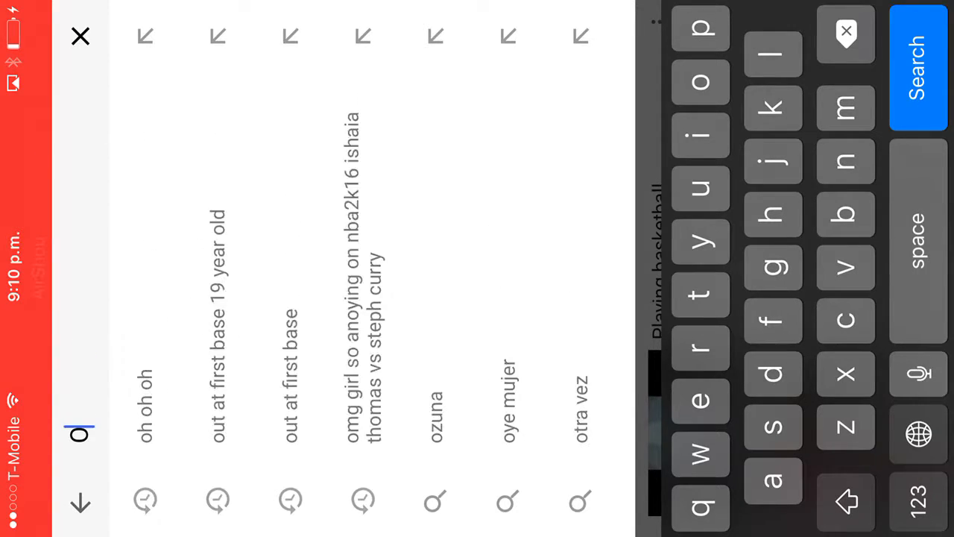
pyautogui.write('Kaile')
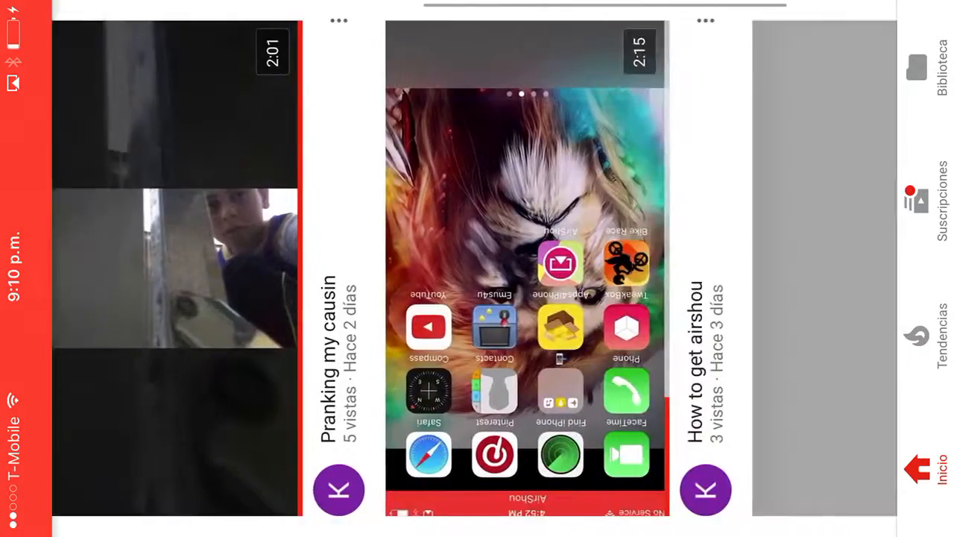
# - Scroll the channel's uploads to The best base for town hall 7 and Ding Dong Diching
pyautogui.hscroll(-3)
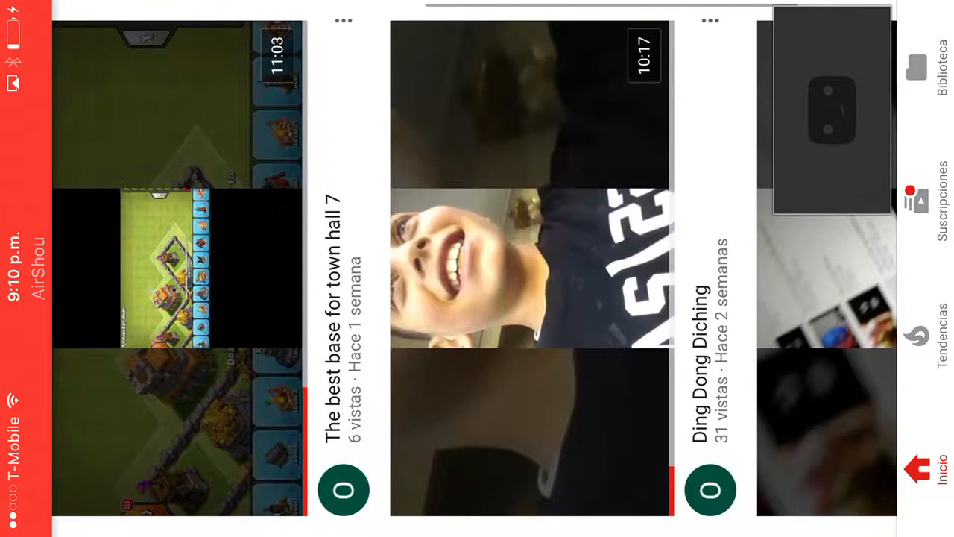
pyautogui.hscroll(-3)
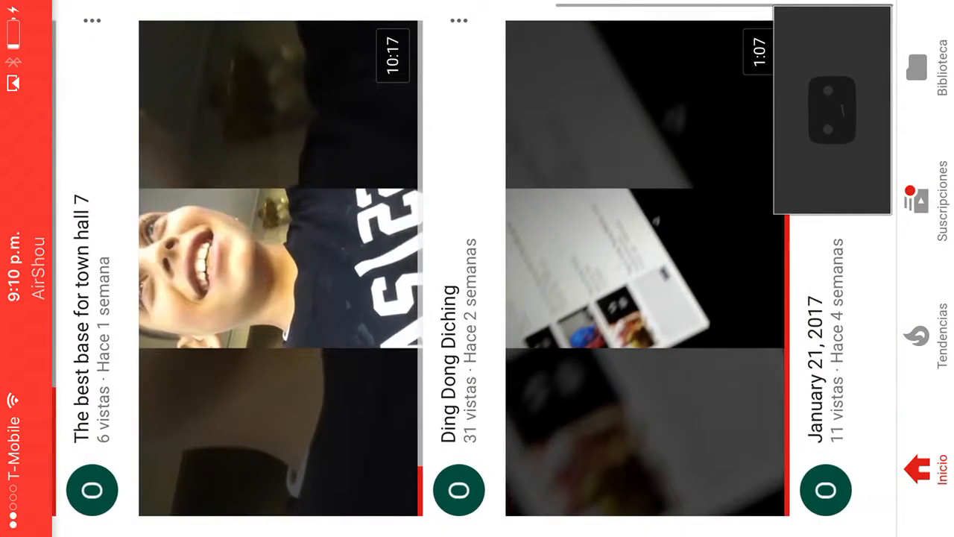